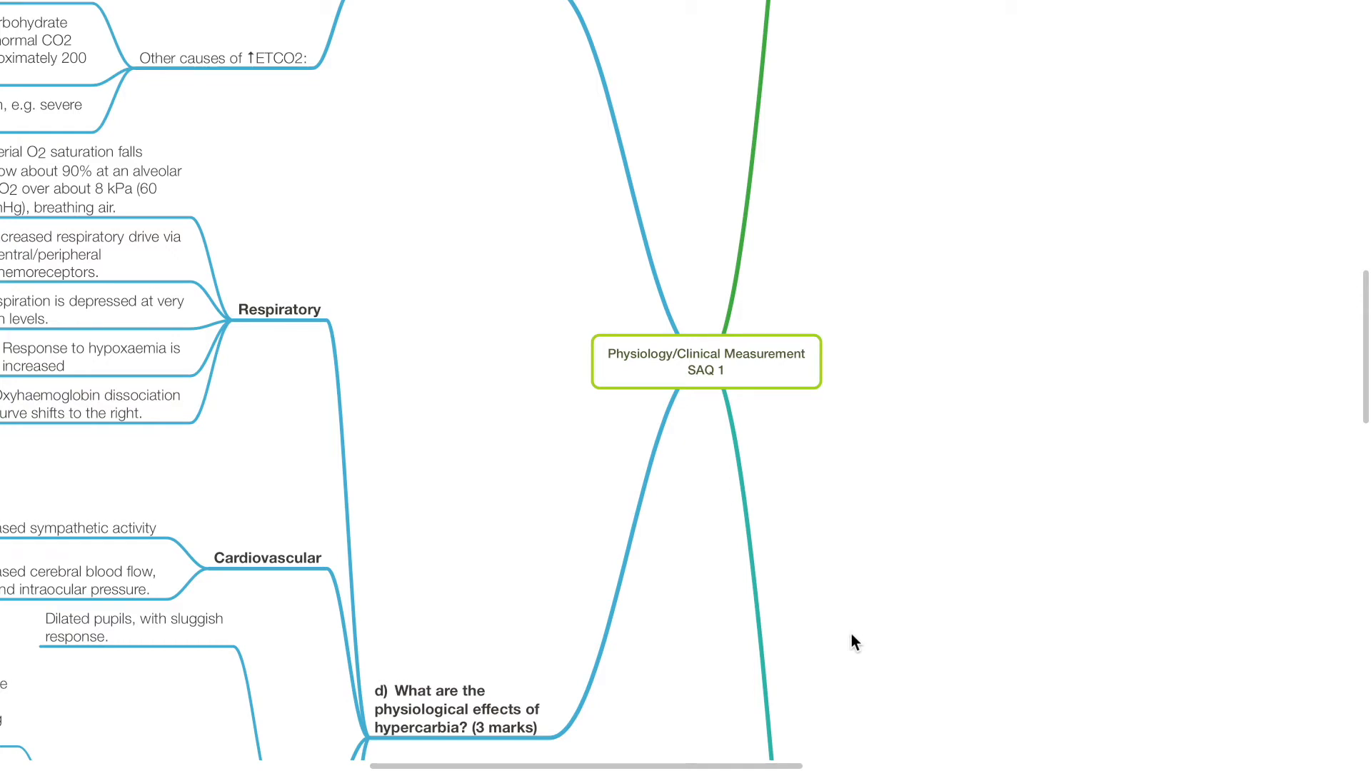
mouse_move(706, 376)
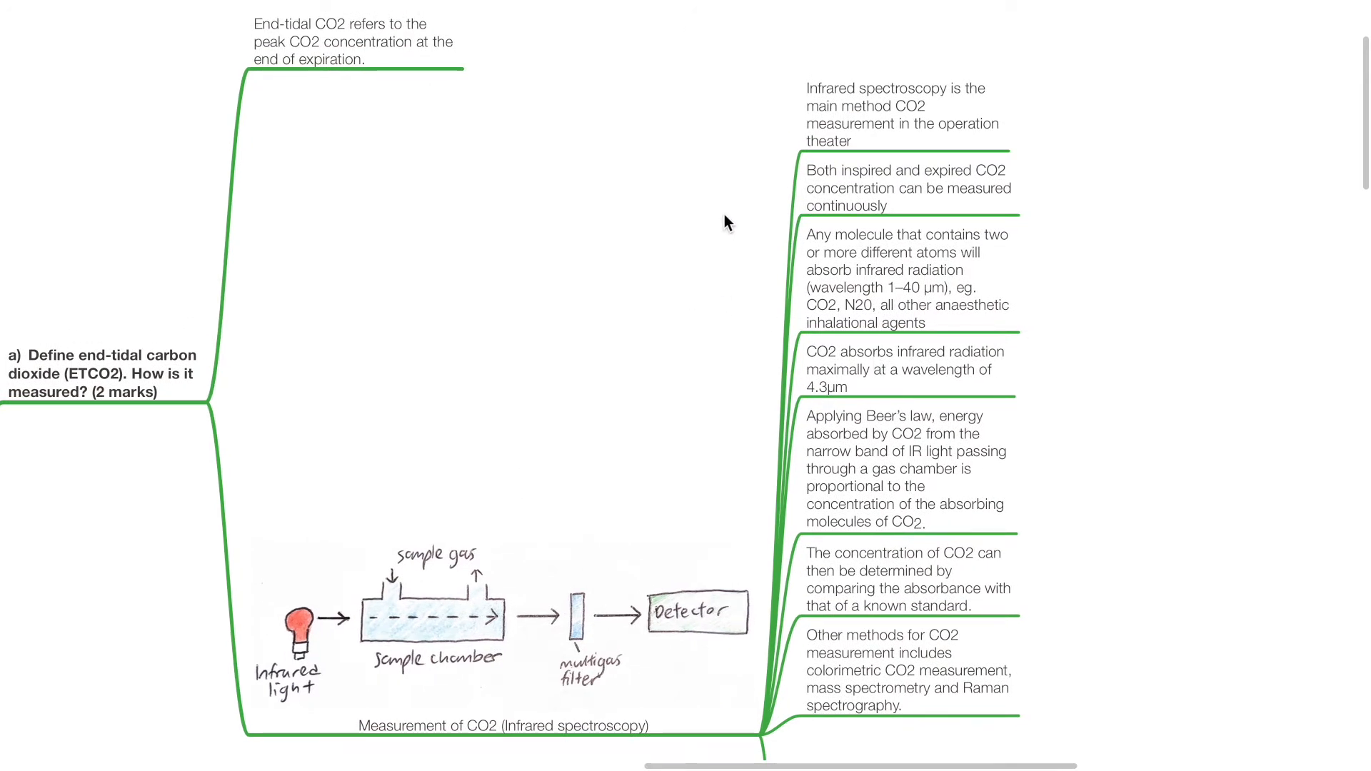
scroll("down", 3)
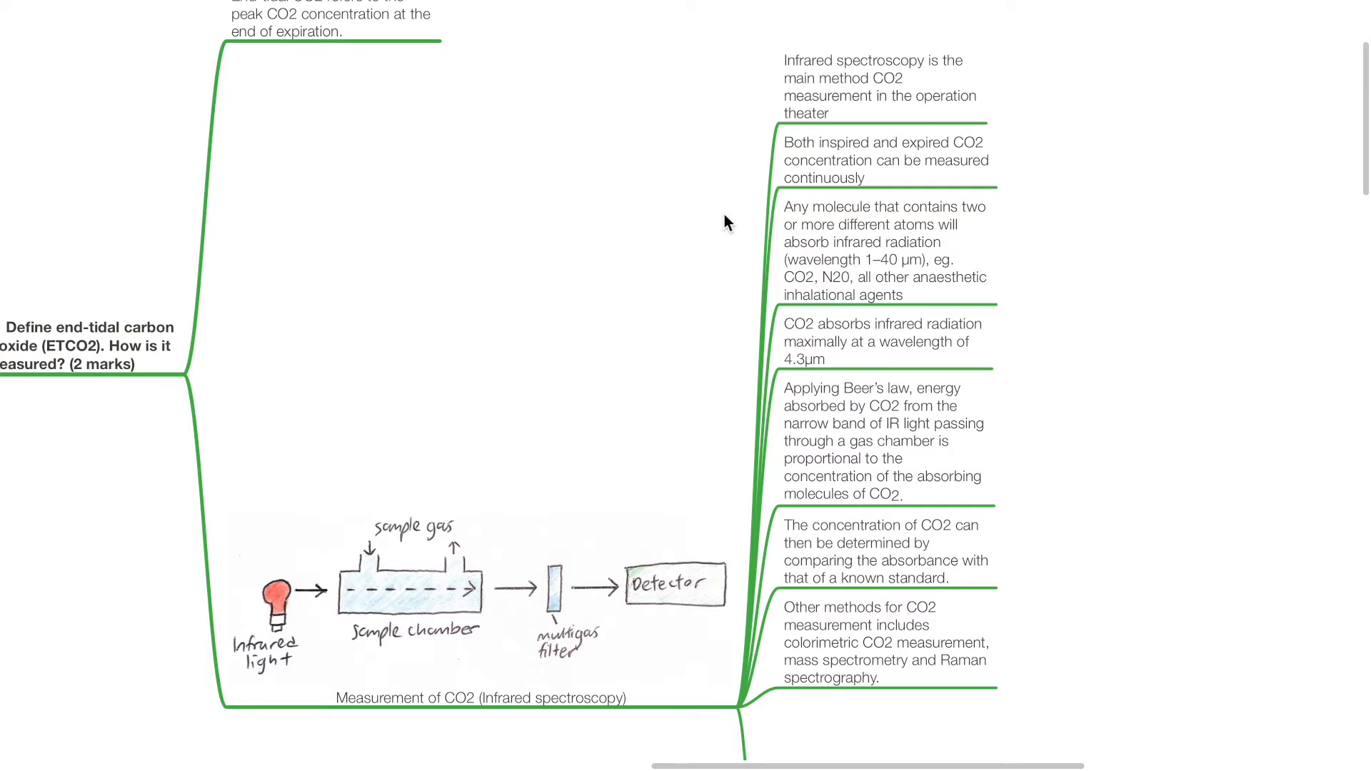
mouse_move(727, 257)
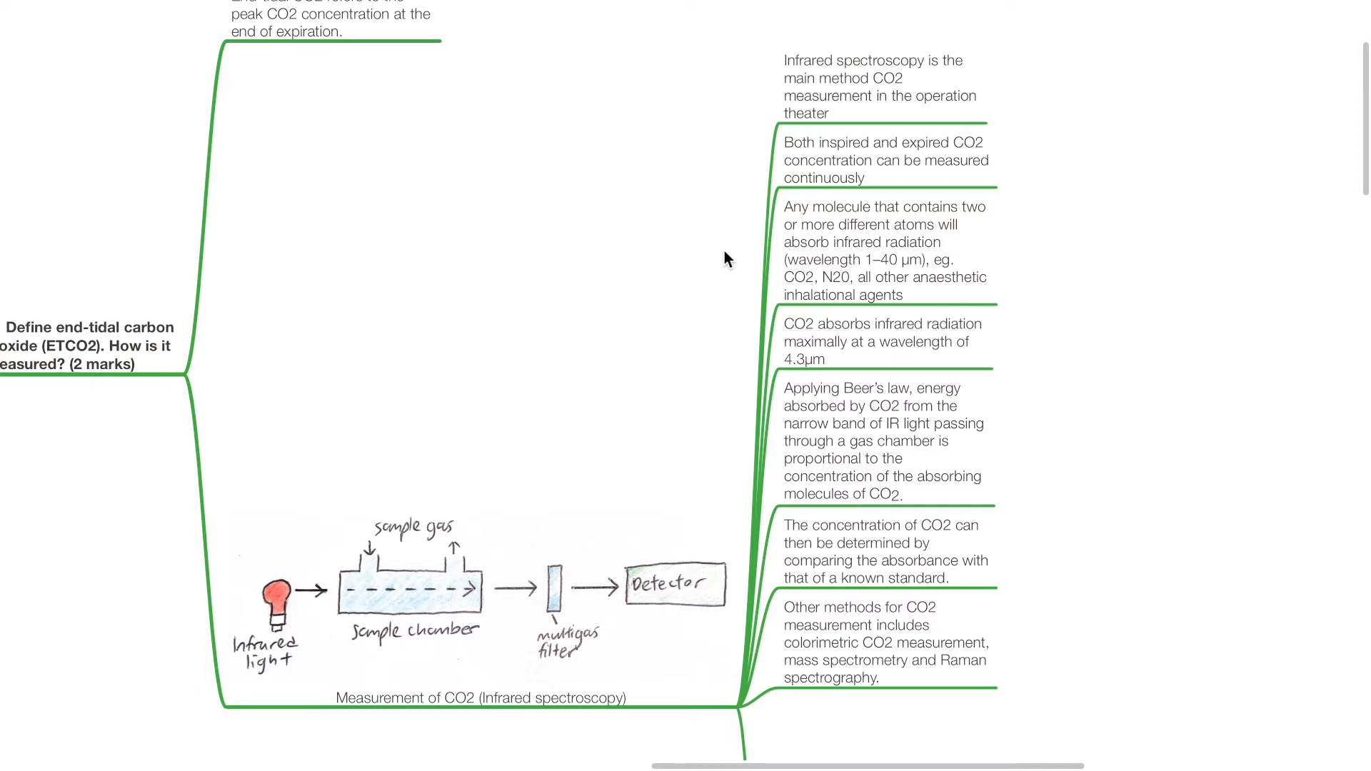
mouse_move(725, 290)
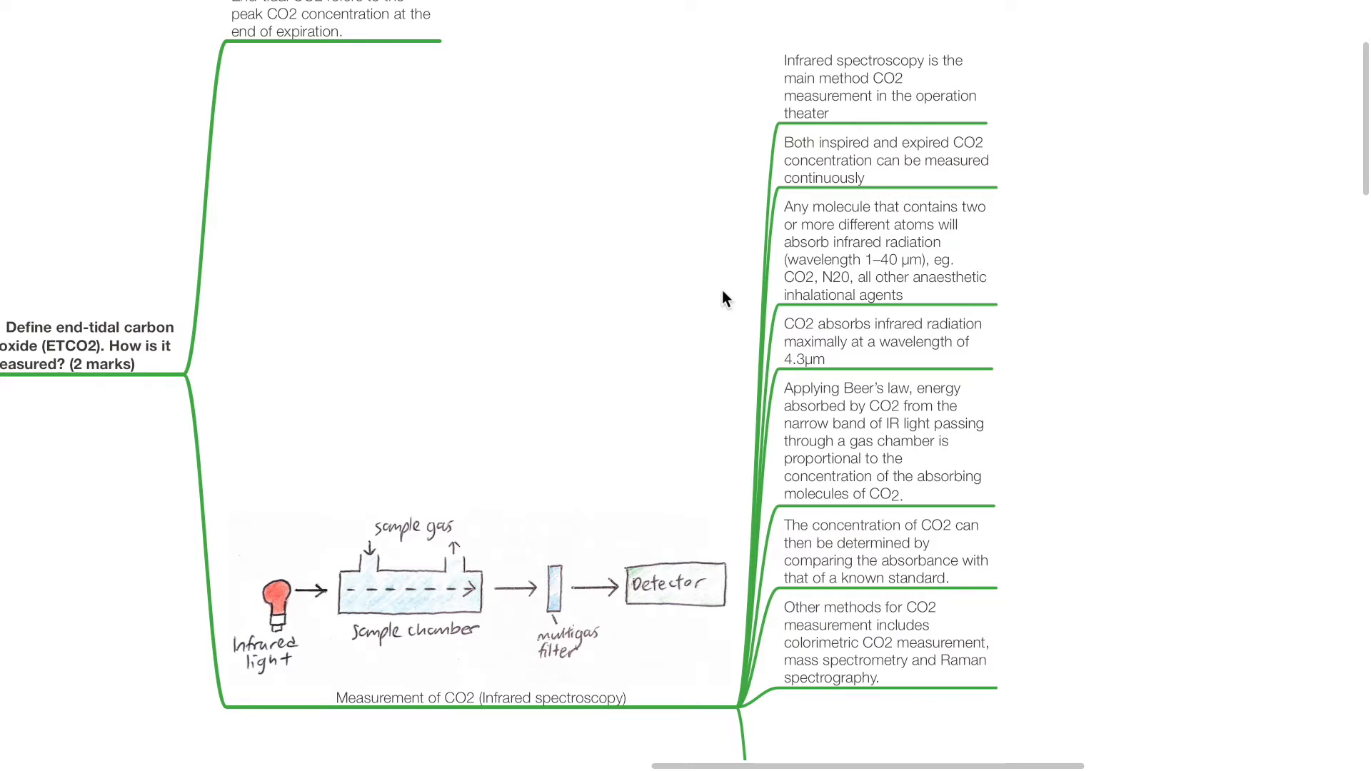
scroll("down", 3)
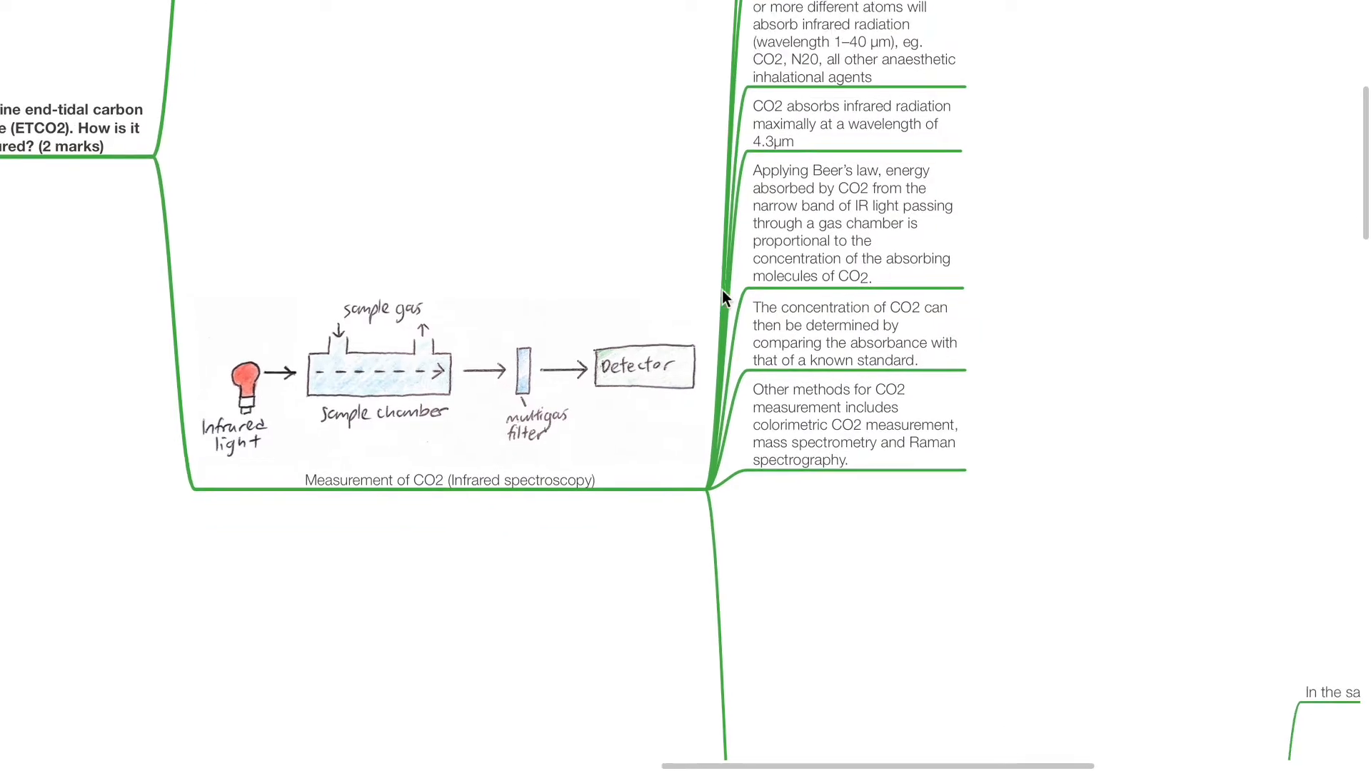
scroll("down", 3)
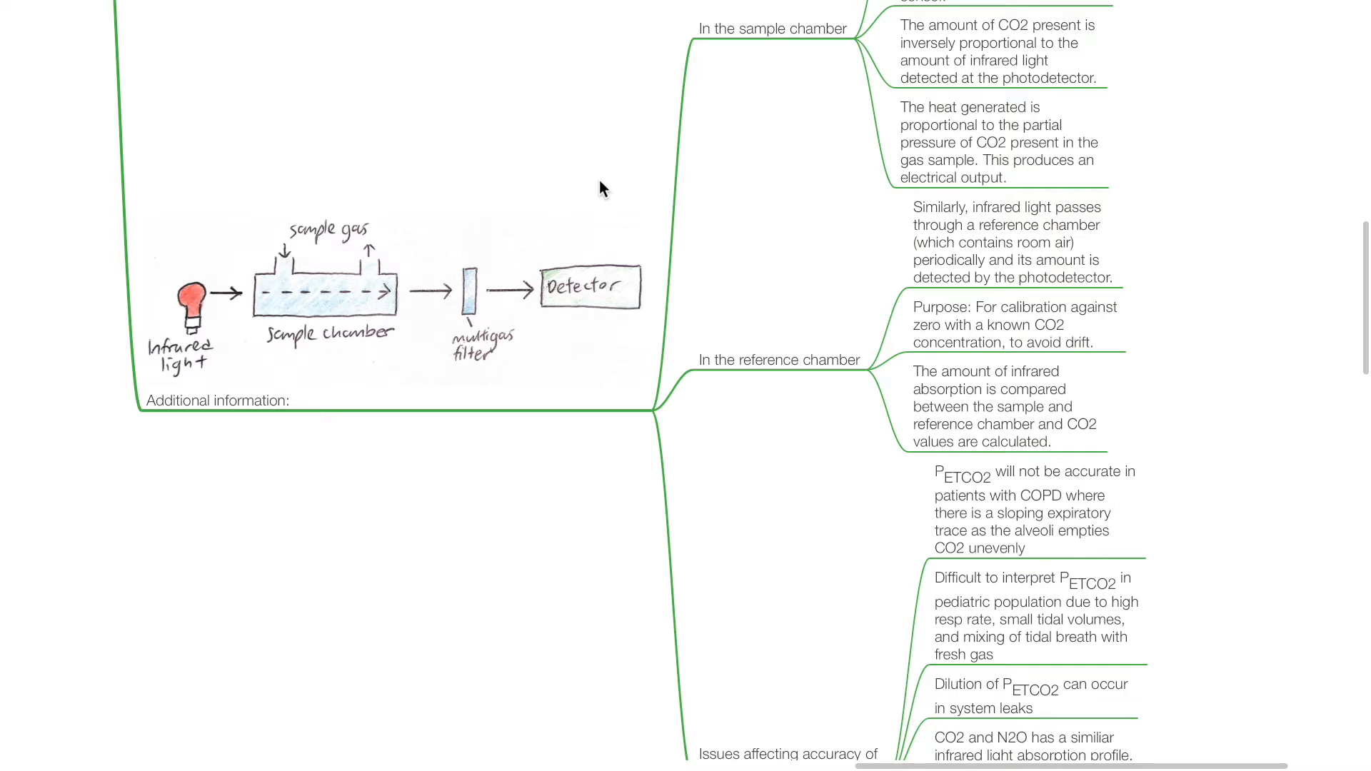
scroll("down", 3)
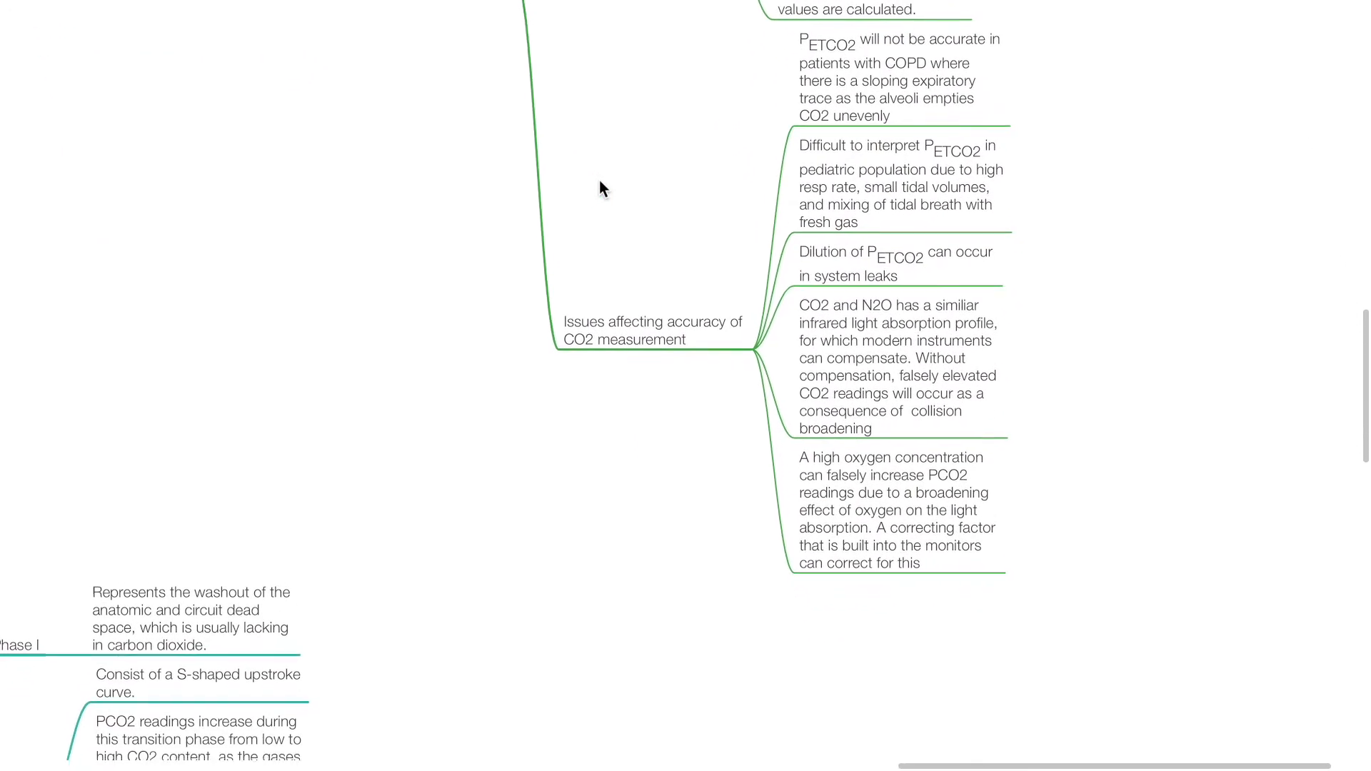
scroll("down", 3)
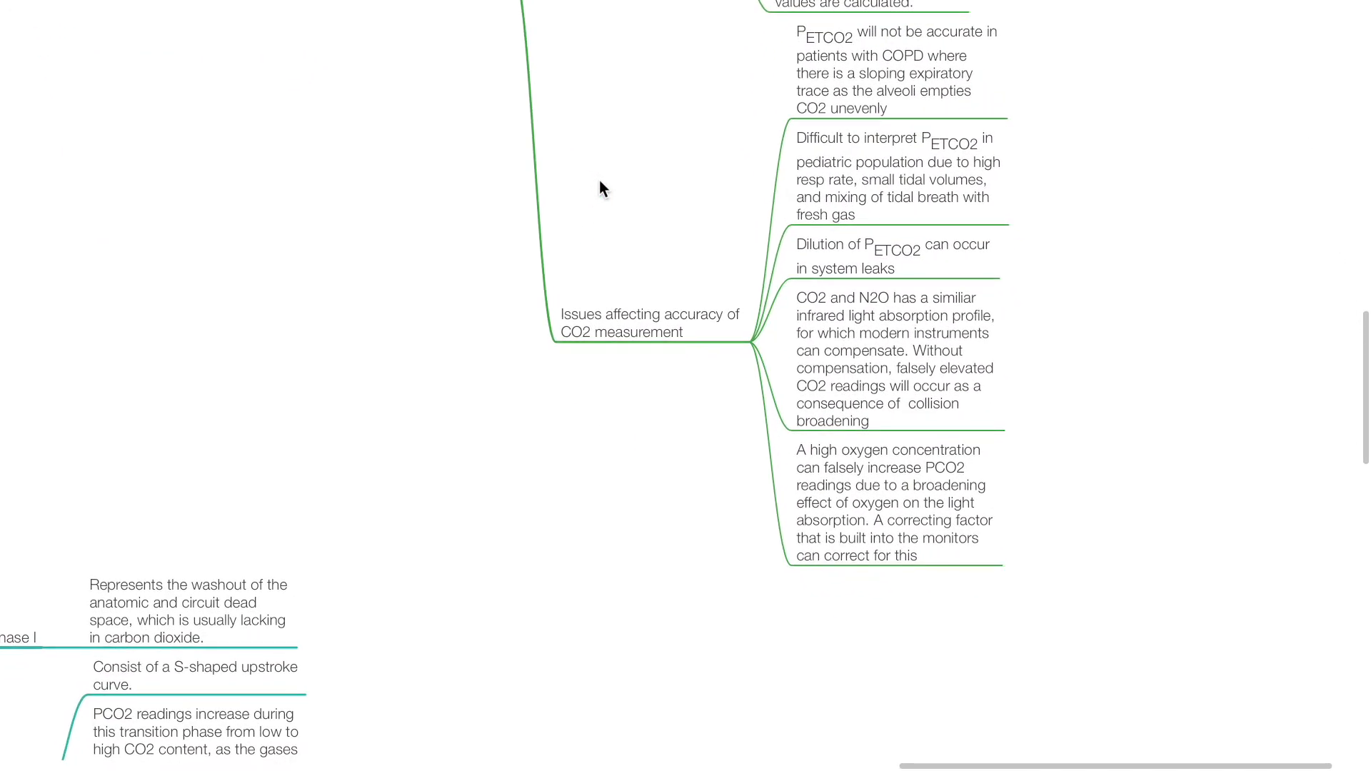
scroll("down", 3)
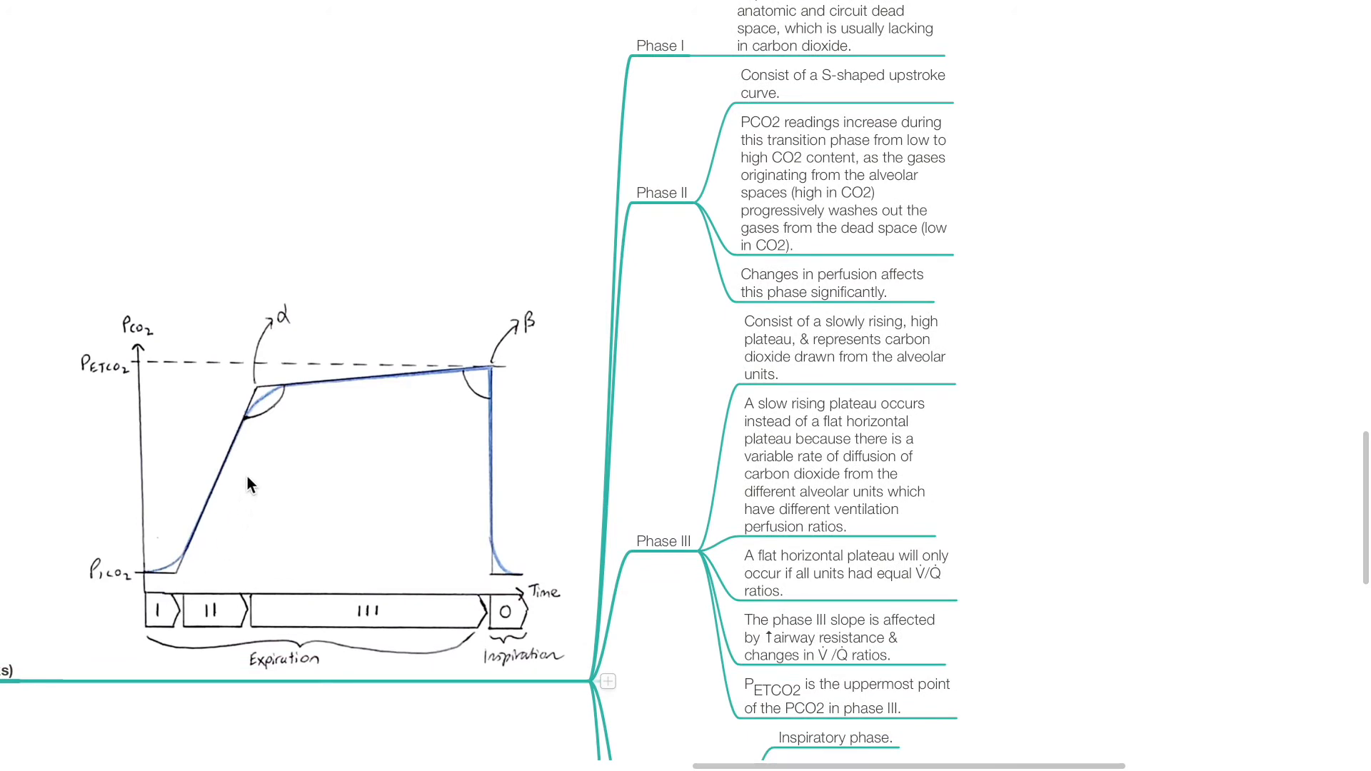
mouse_move(254, 479)
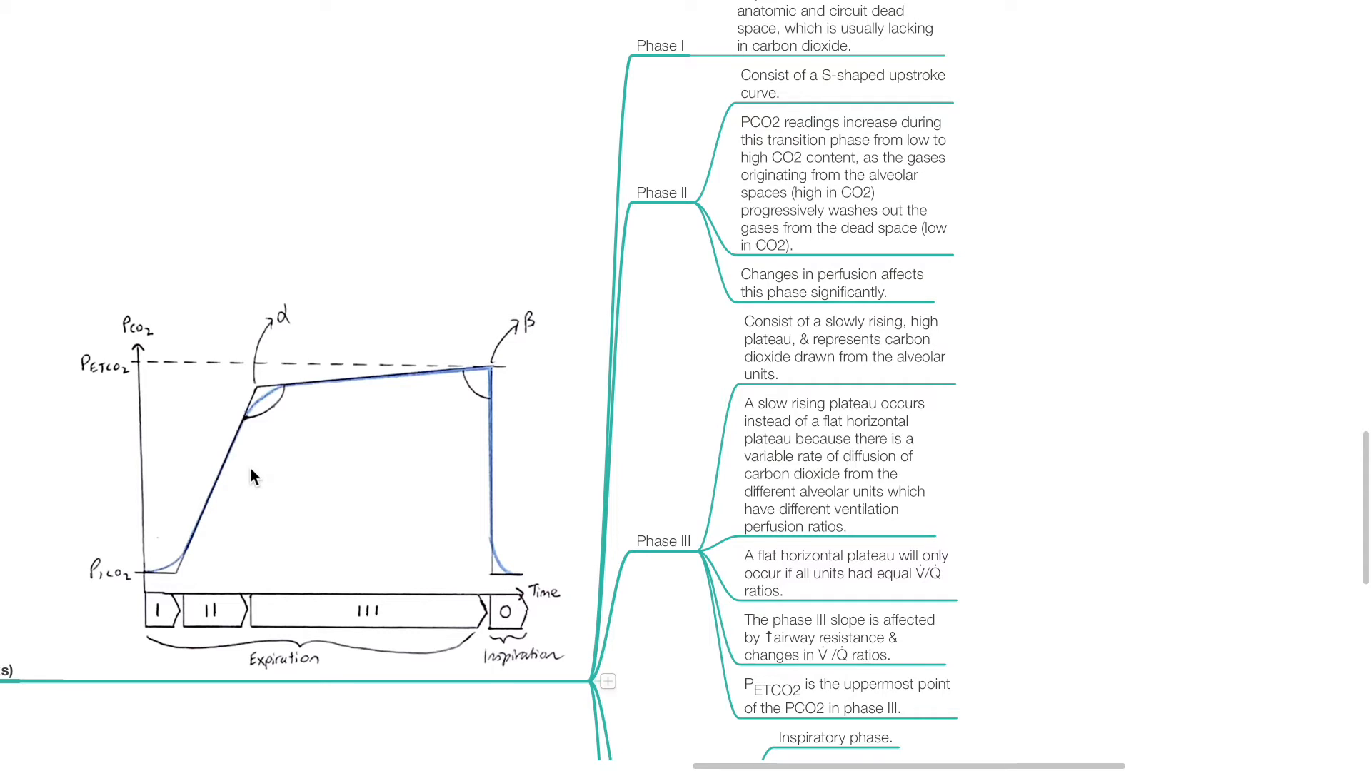
mouse_move(276, 399)
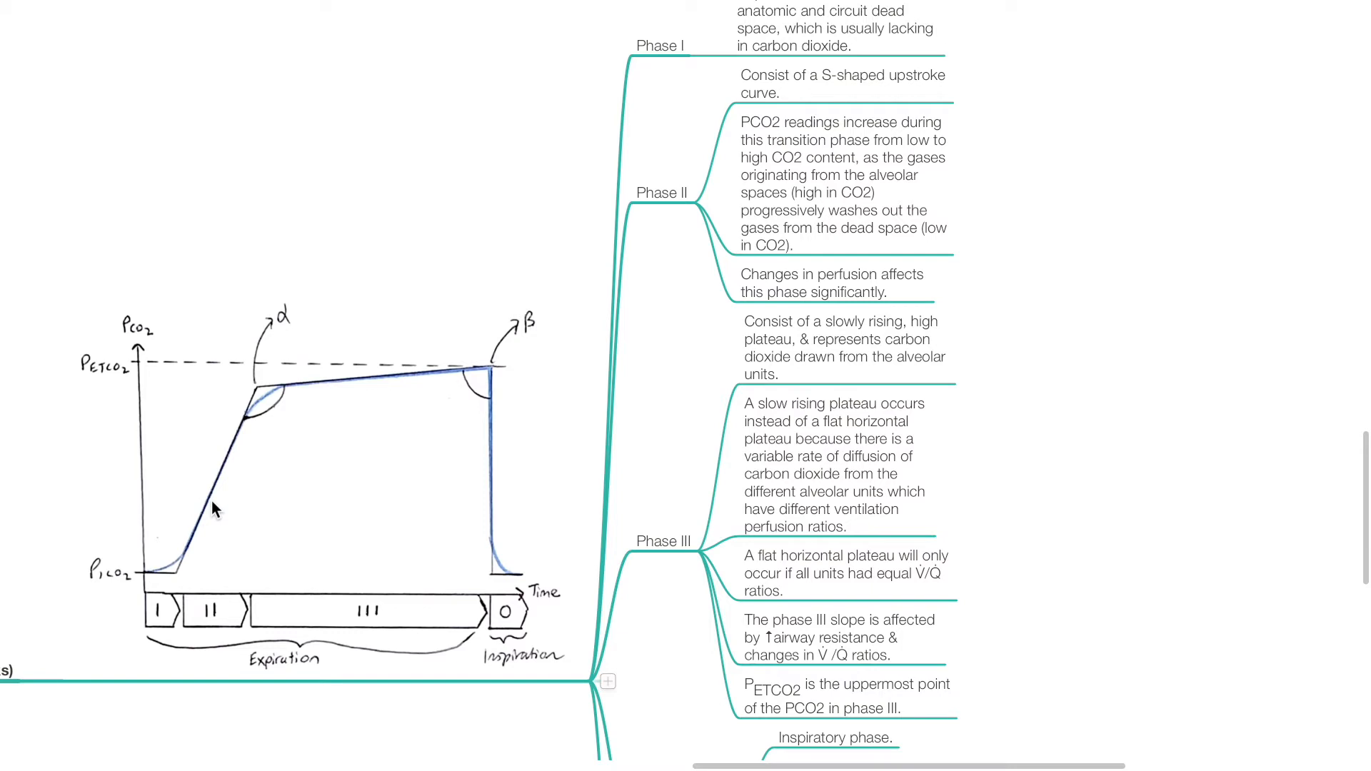
mouse_move(348, 402)
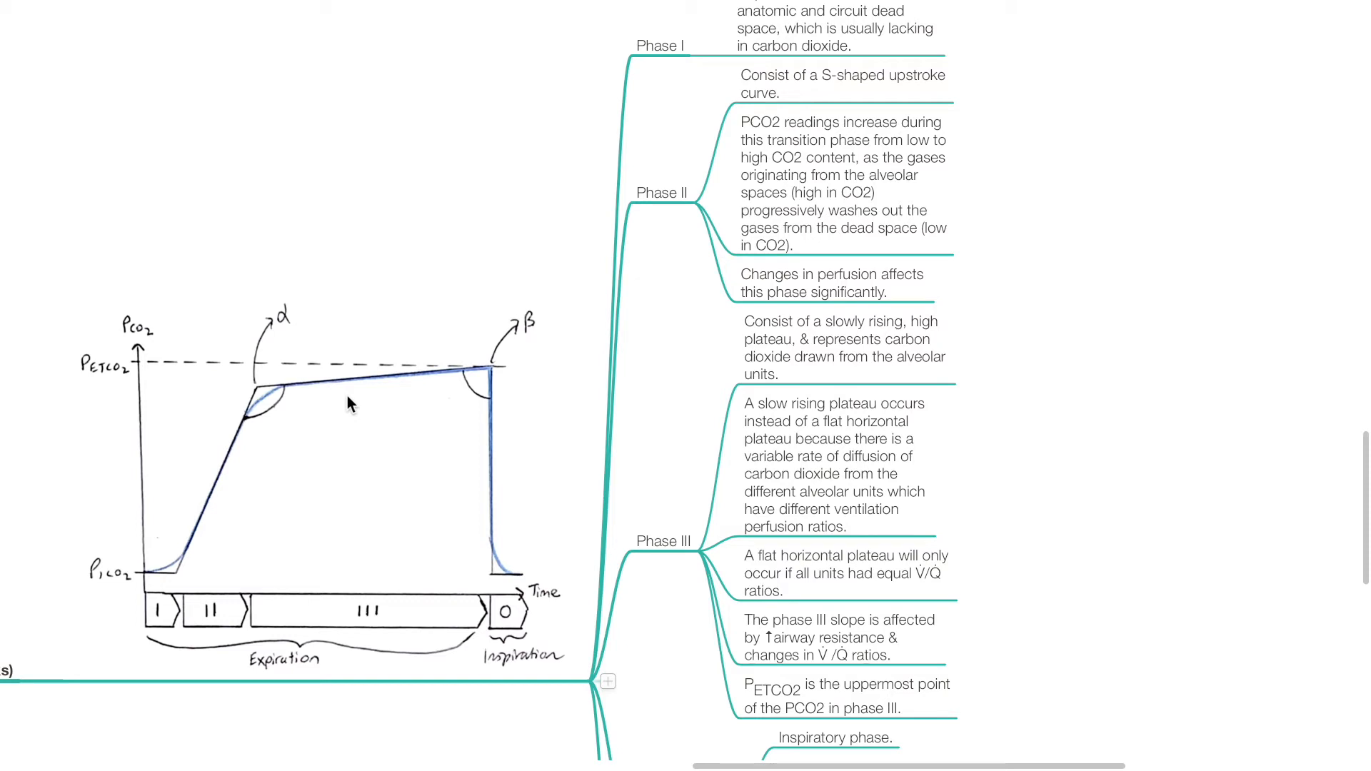
mouse_move(424, 402)
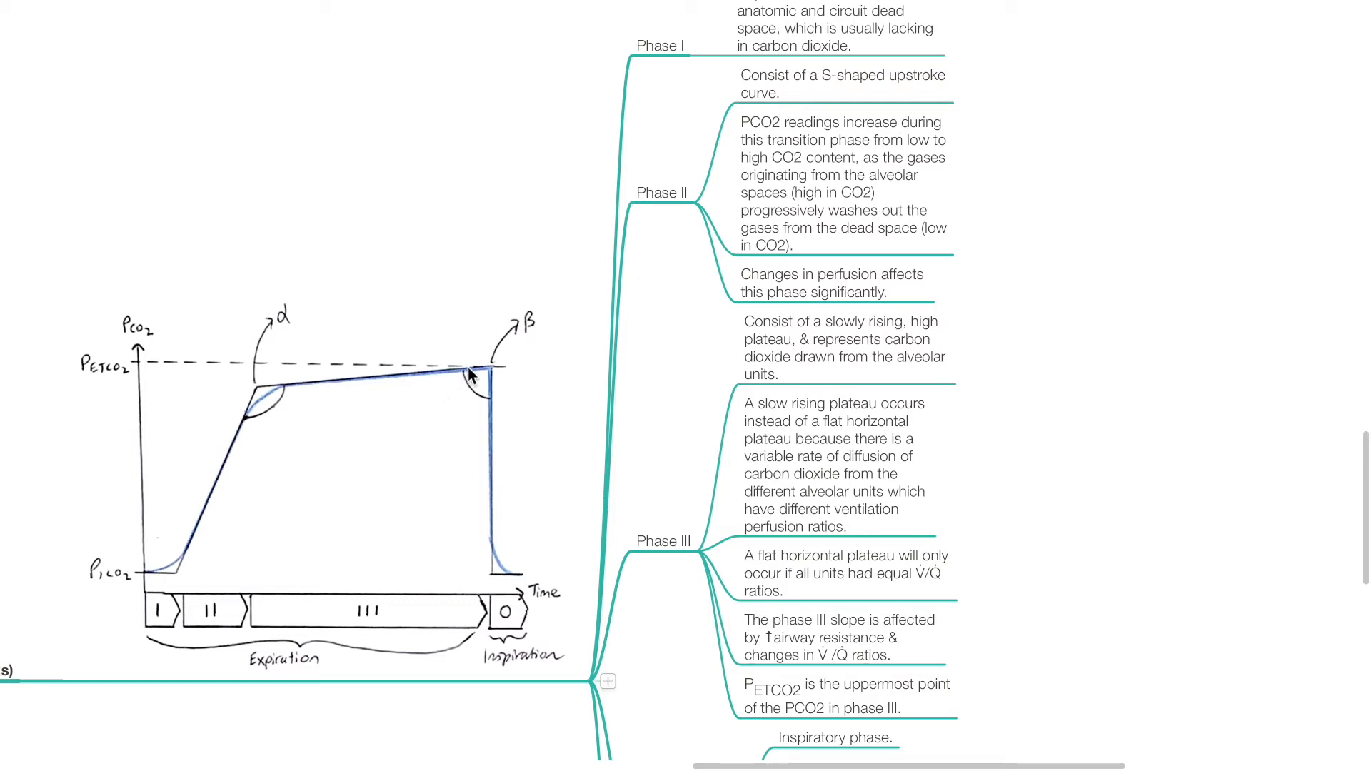
scroll("down", 3)
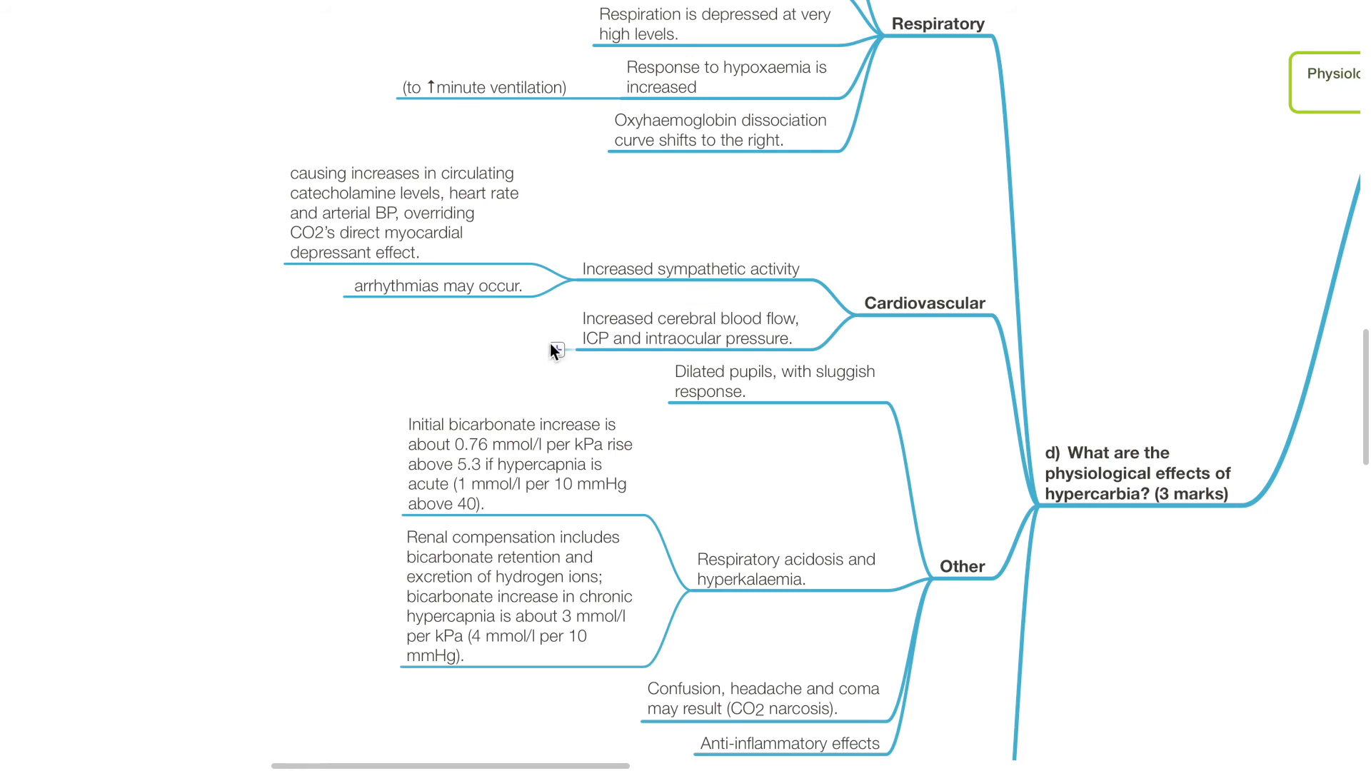
scroll("down", 3)
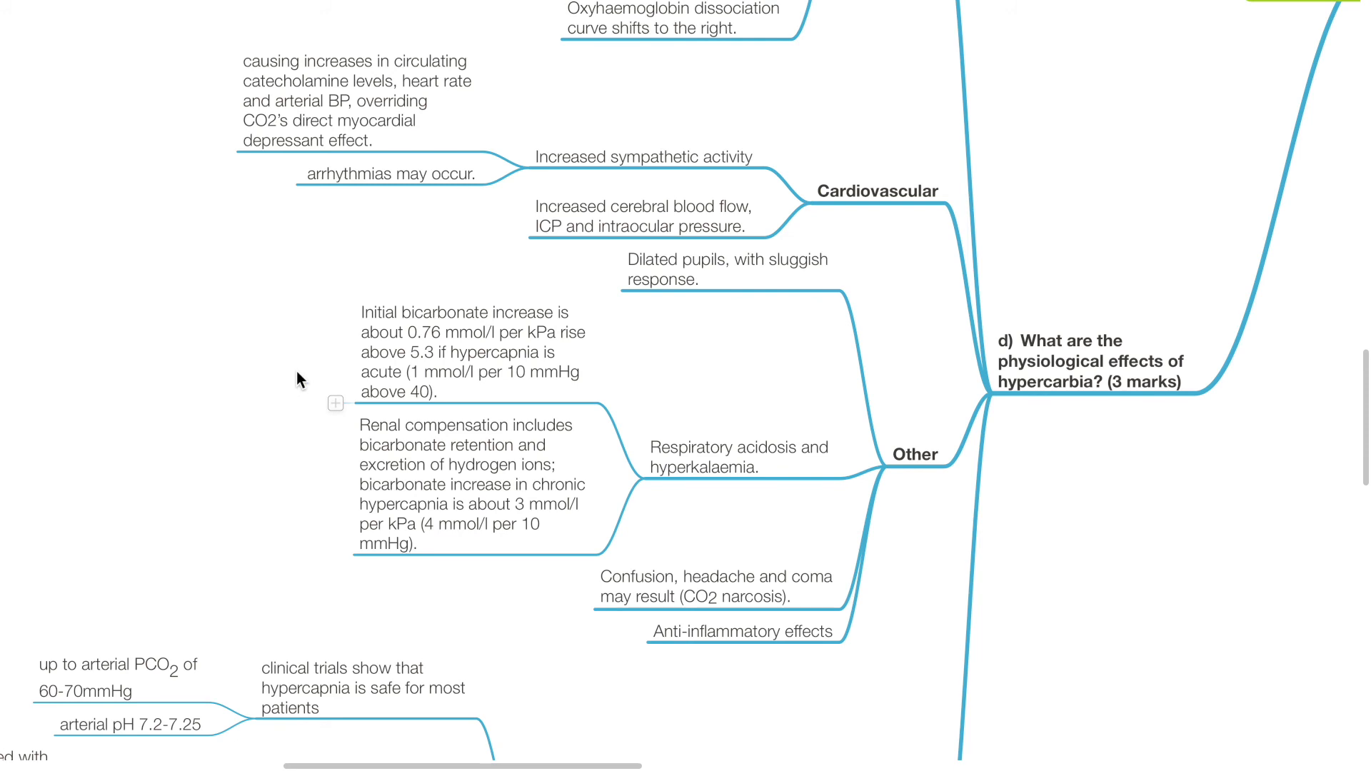
mouse_move(341, 463)
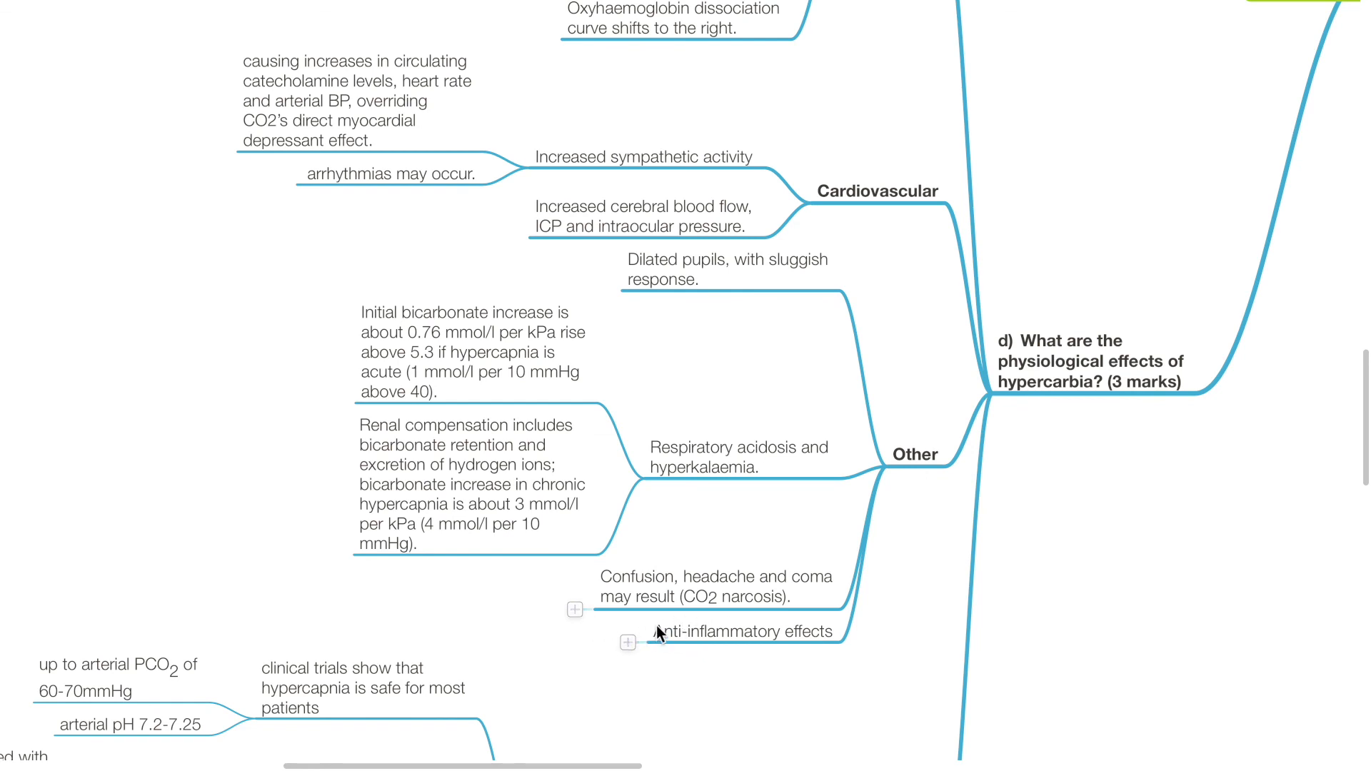
mouse_move(672, 626)
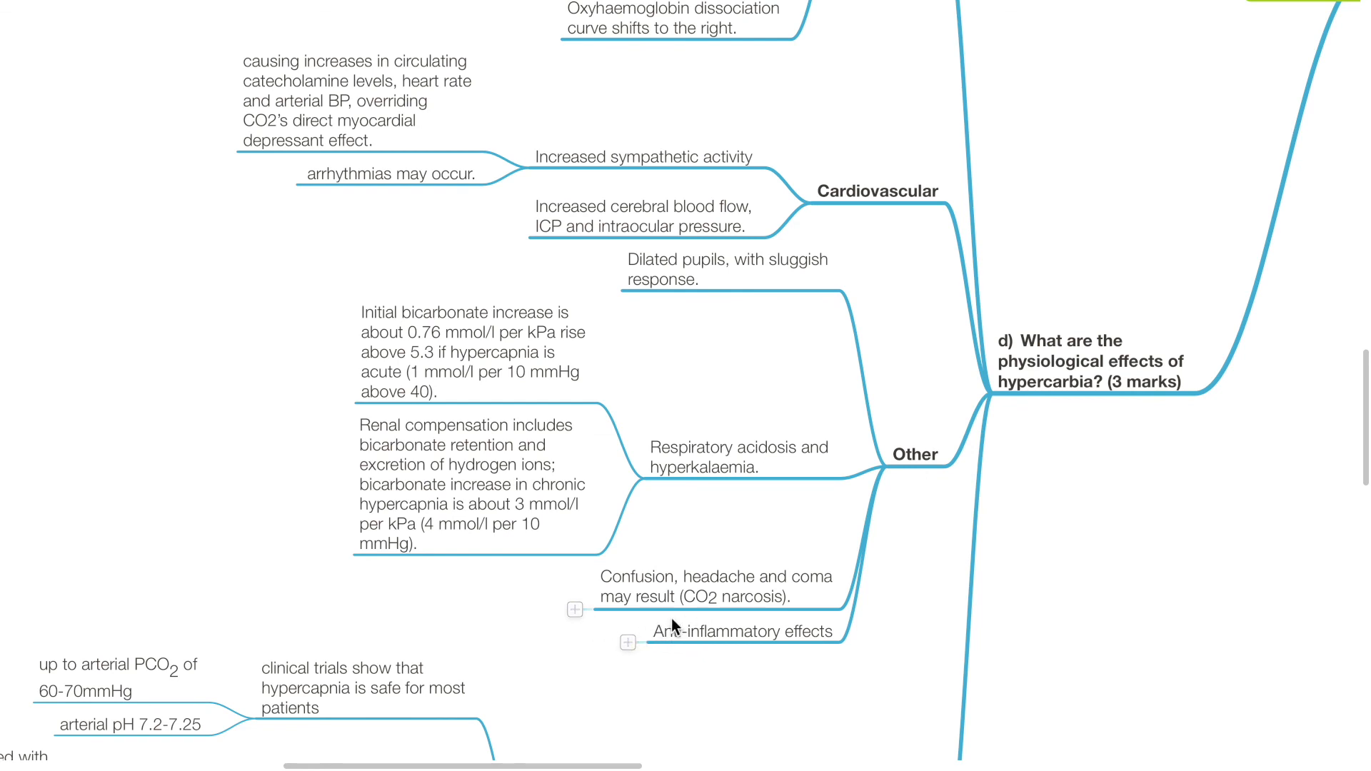